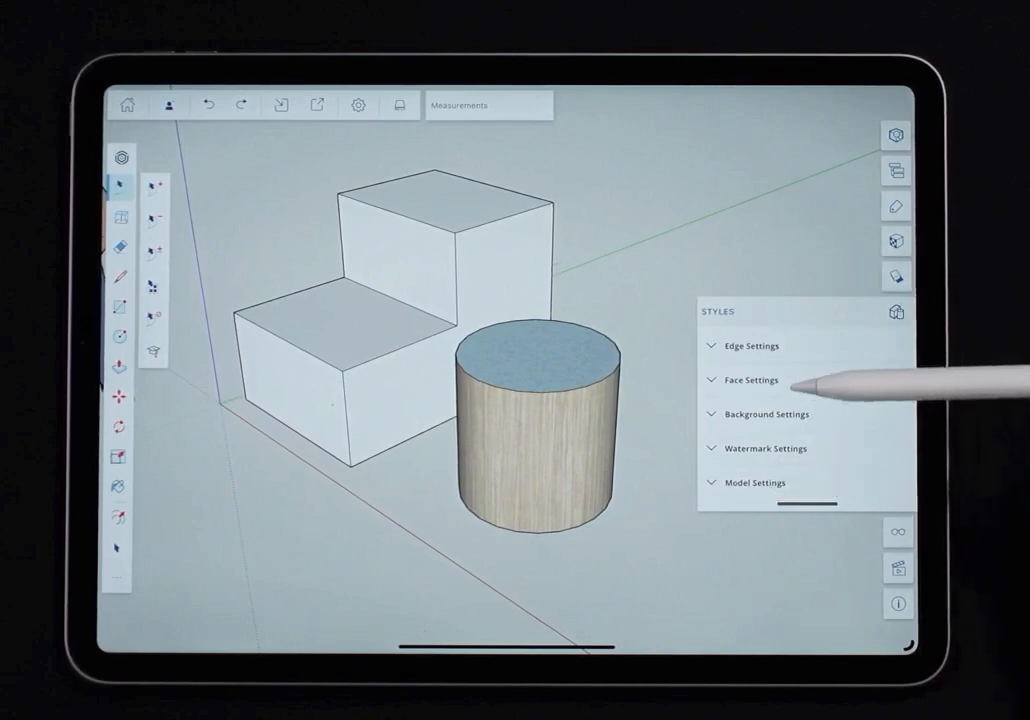
# - Expand Edge Settings in the Styles panel
pyautogui.click(751, 345)
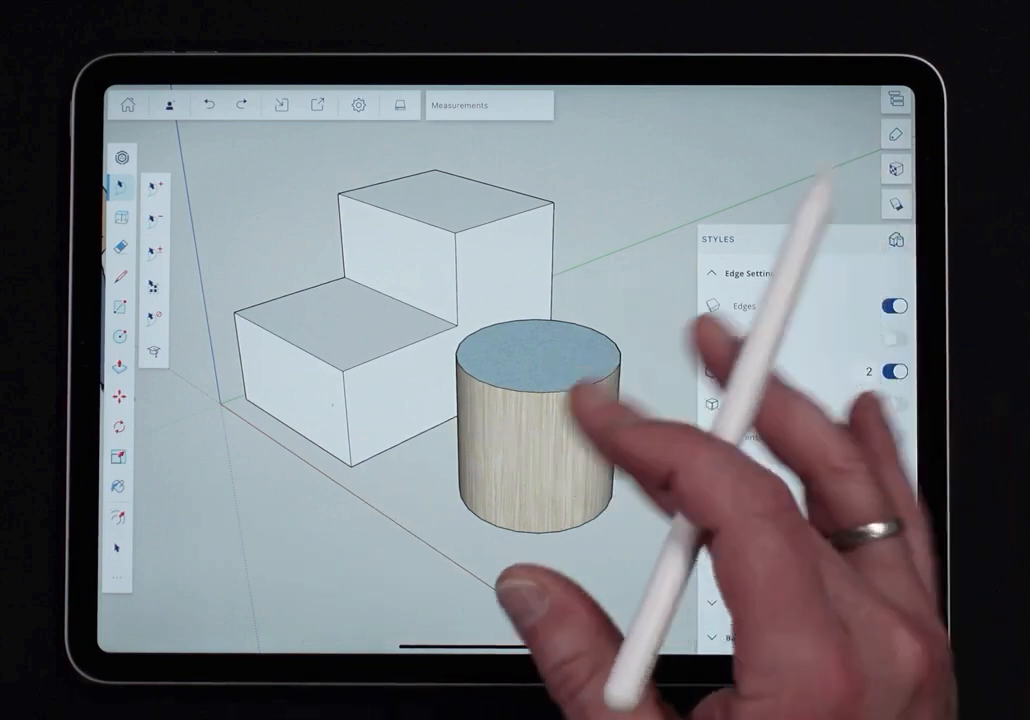
# - Switch Profiles off in Edge Settings, leaving only Edges on
pyautogui.click(748, 273)
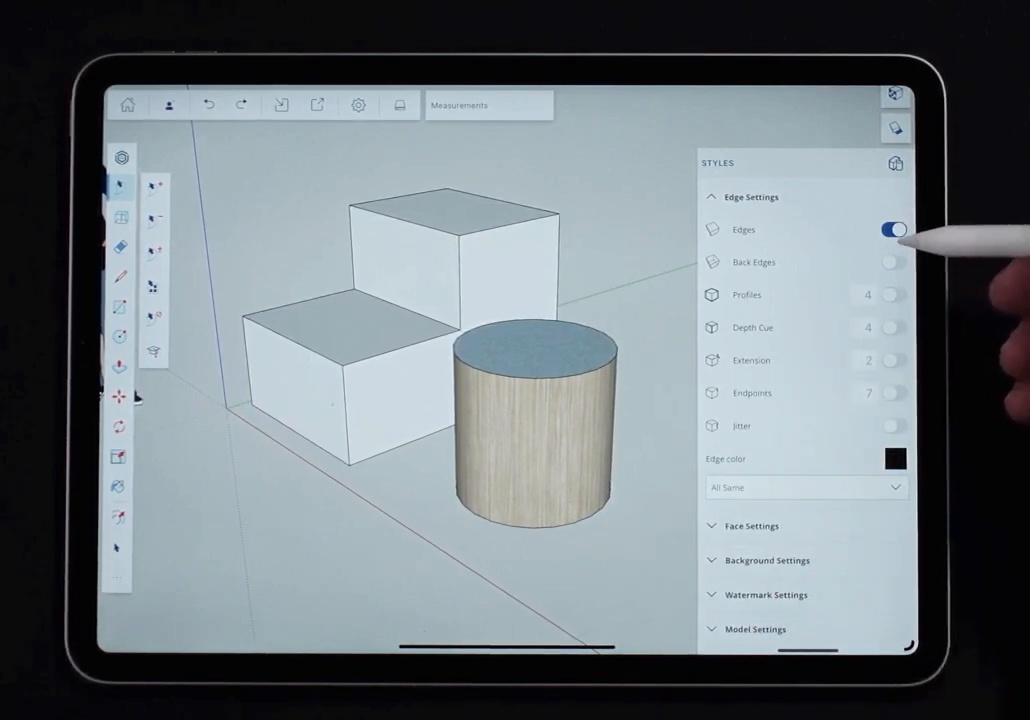
# - Hide and restore edges, preview dashed Back Edges, then switch Back Edges off
pyautogui.click(890, 229)
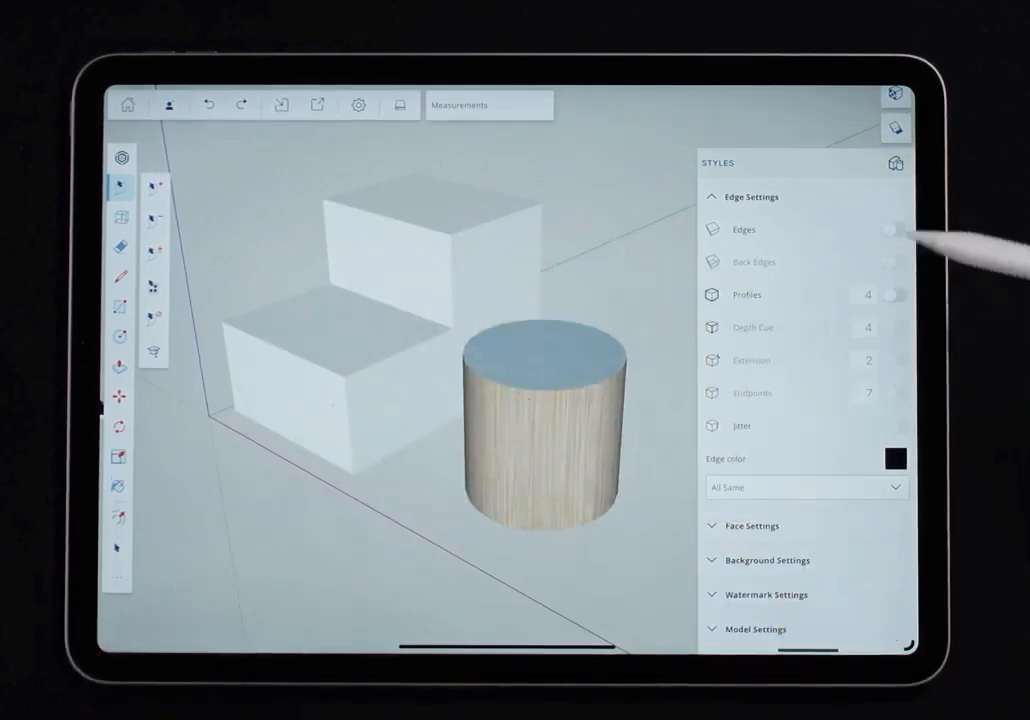
pyautogui.click(893, 229)
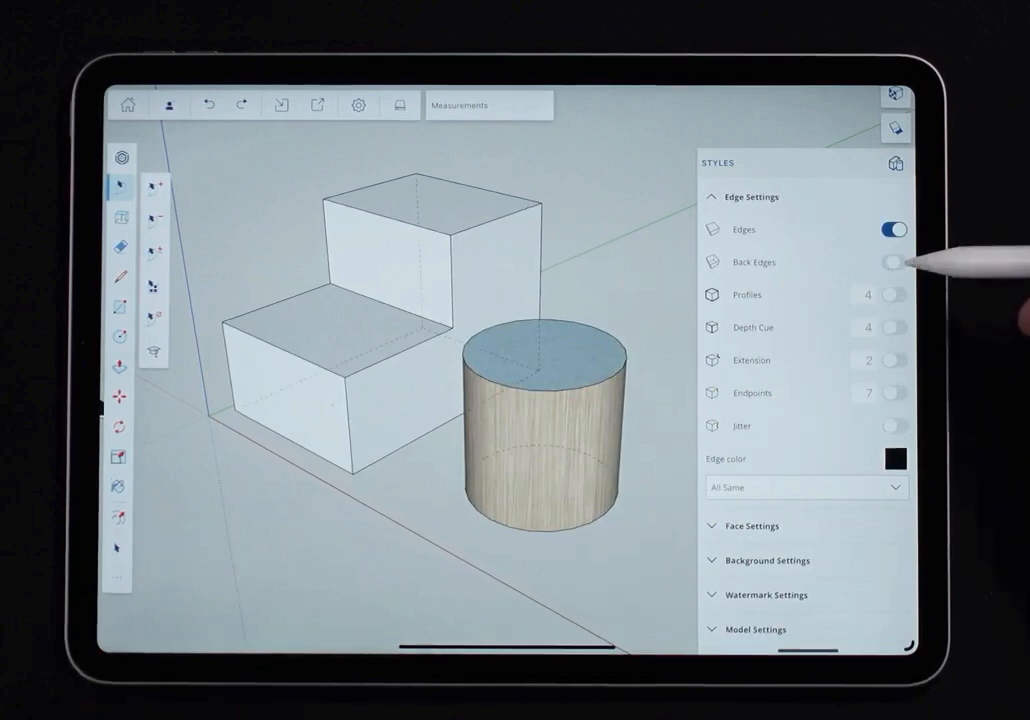
pyautogui.click(893, 261)
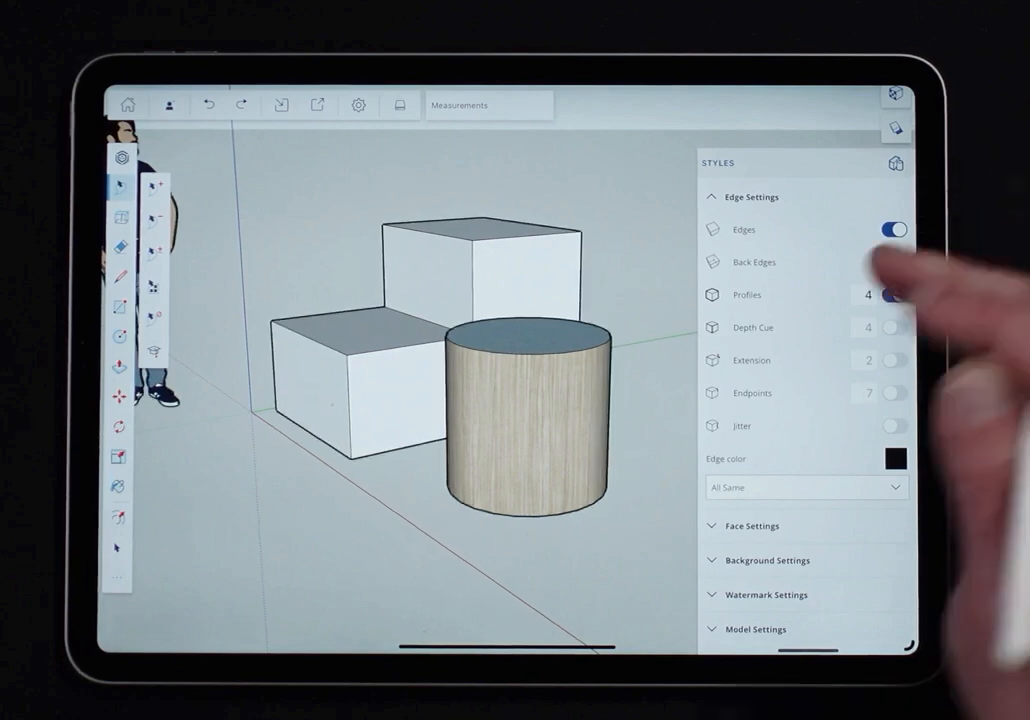
# - Turn Profiles off and Depth Cue on at 4 so edges thin with distance
pyautogui.click(892, 261)
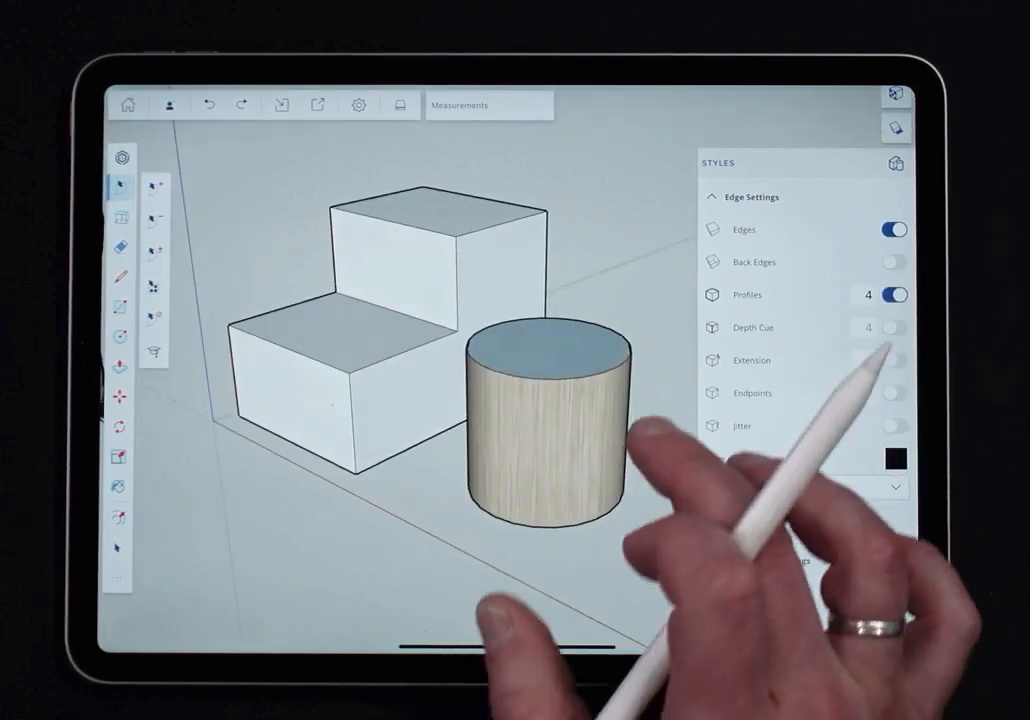
pyautogui.scroll(-3)
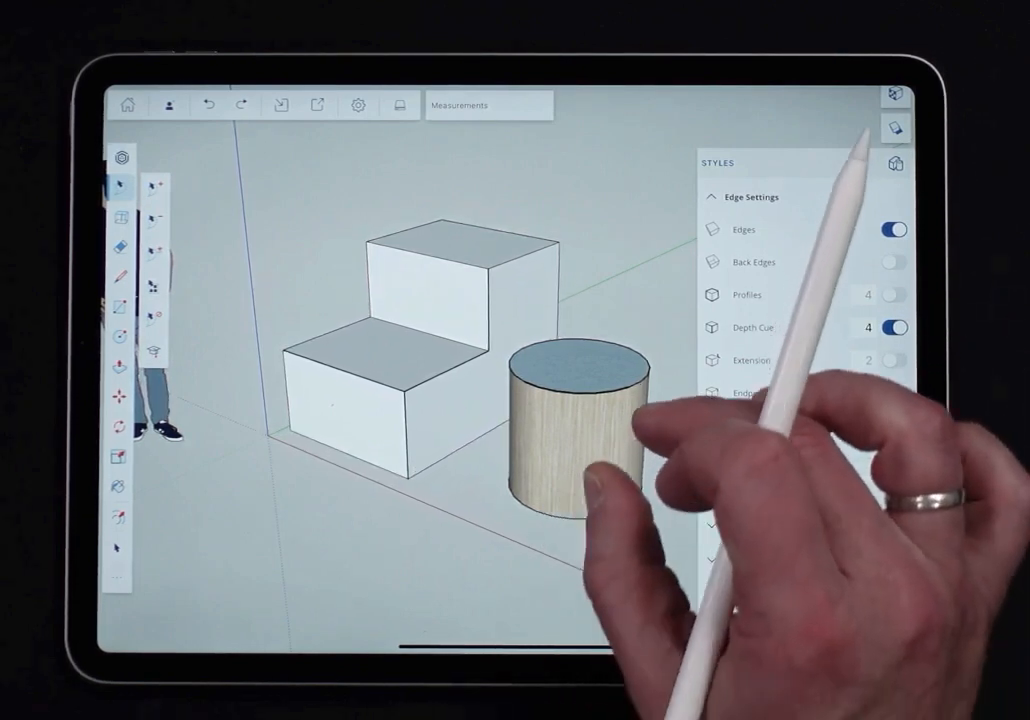
# - Try the Extension edge option, then settle on Profiles plus Jitter for sketchy outlines
pyautogui.scroll(-3)
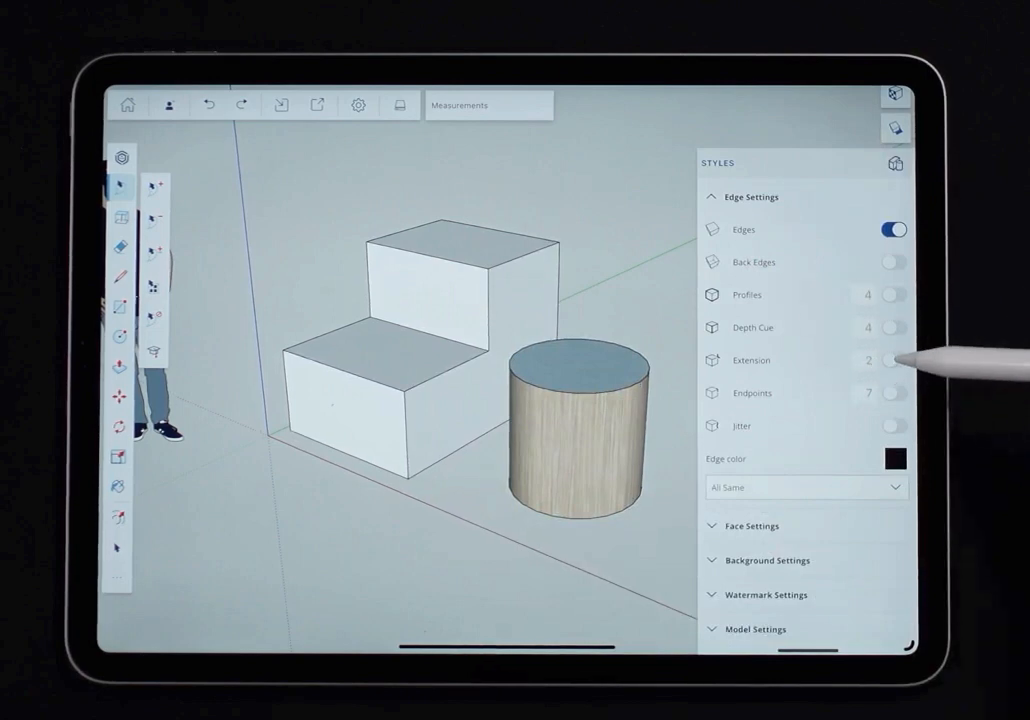
pyautogui.click(893, 360)
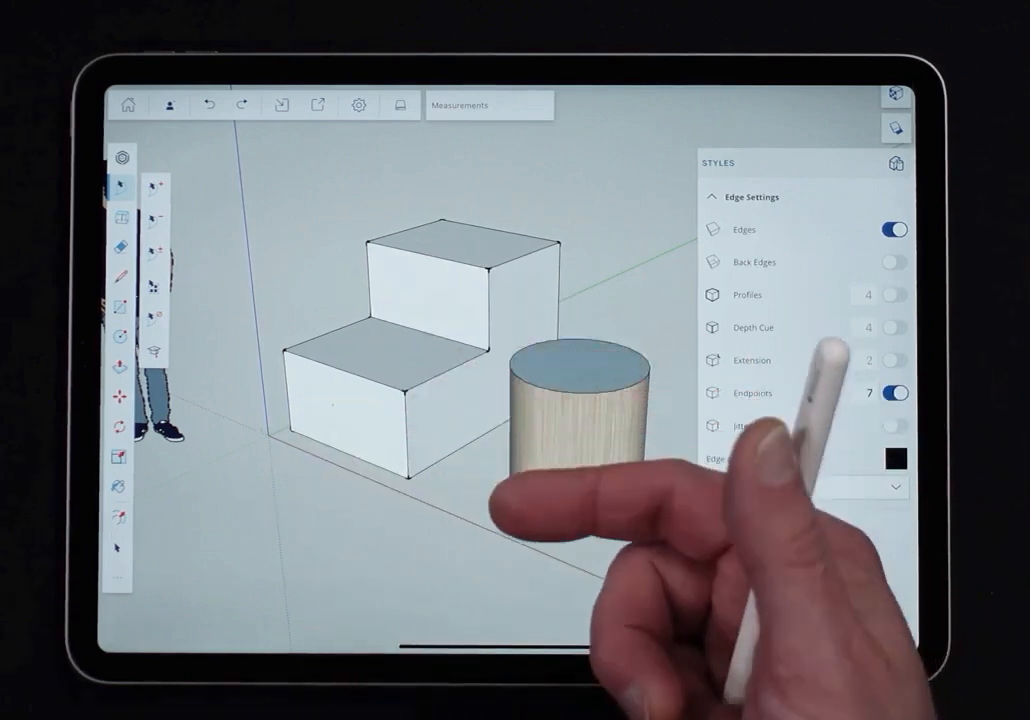
pyautogui.scroll(-3)
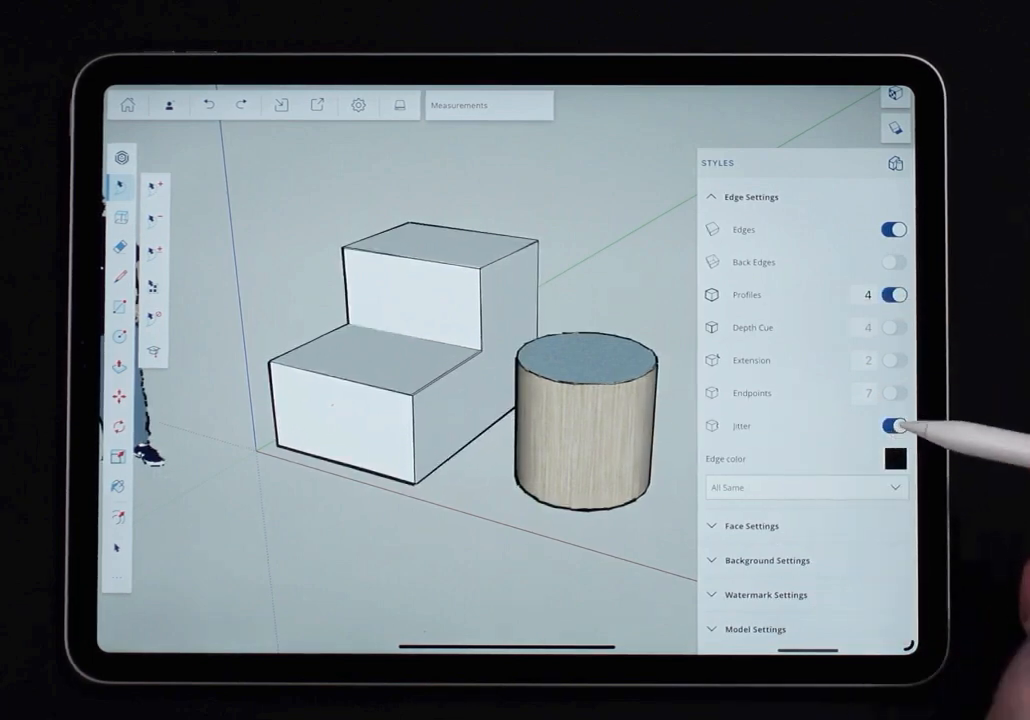
# - Turn Jitter off, set Edge color to By Axis, and expand Face Settings
pyautogui.click(893, 425)
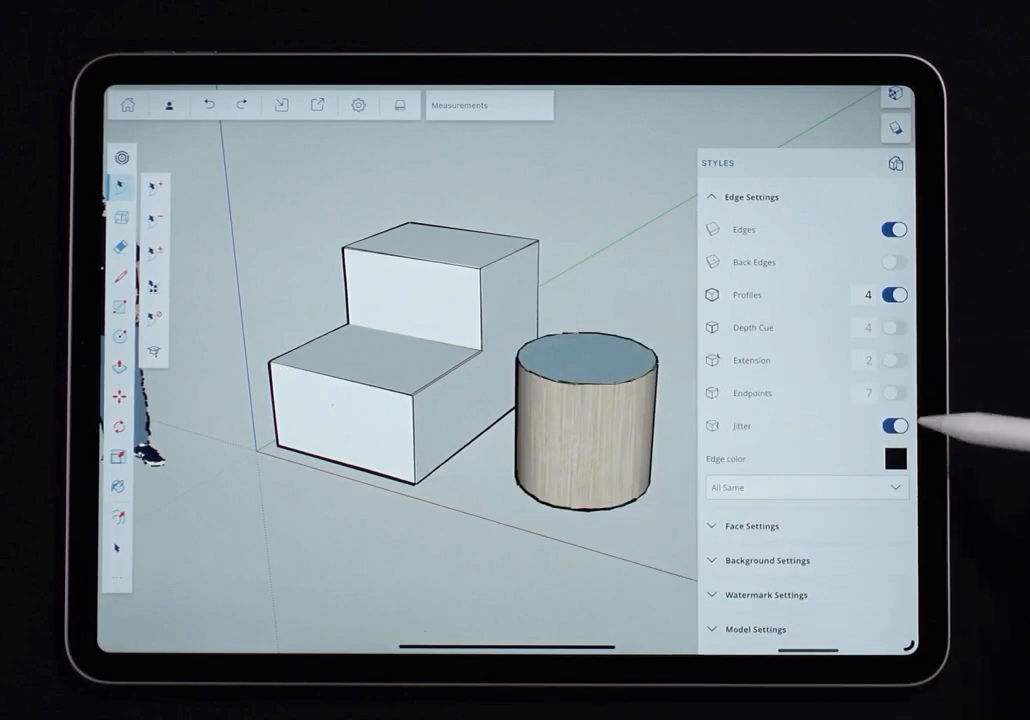
pyautogui.click(893, 425)
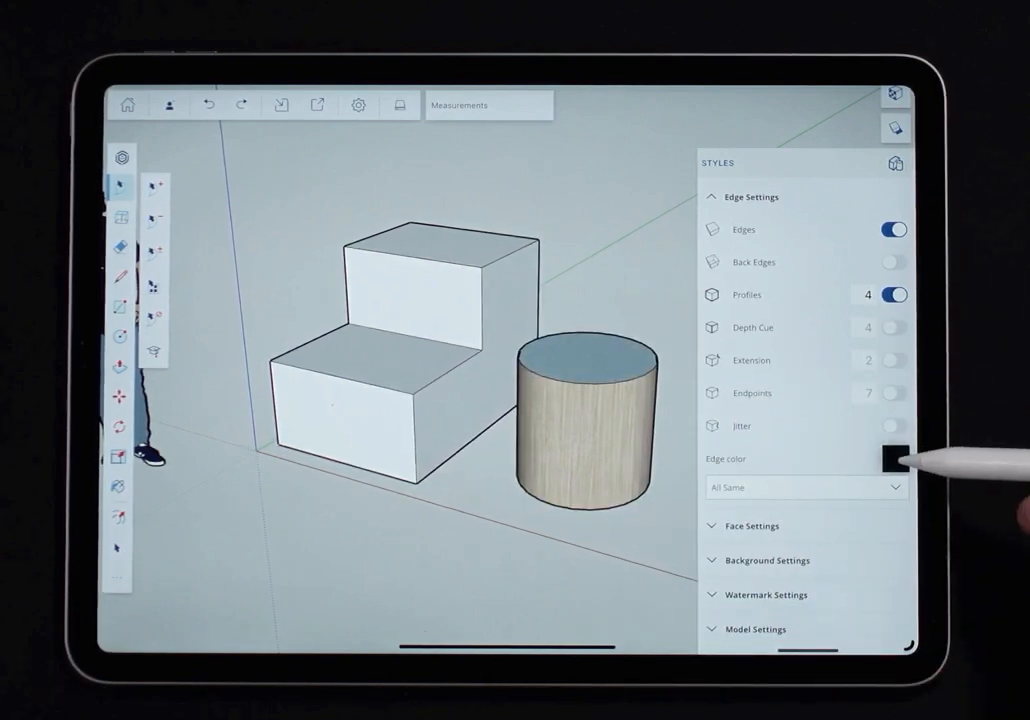
pyautogui.click(893, 458)
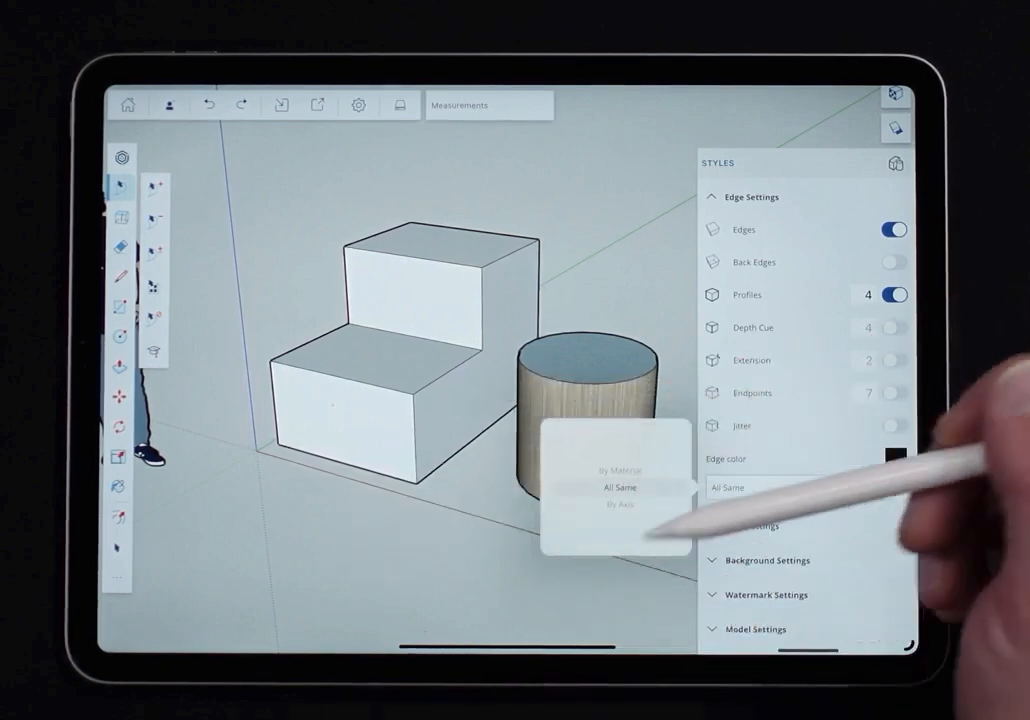
pyautogui.click(621, 507)
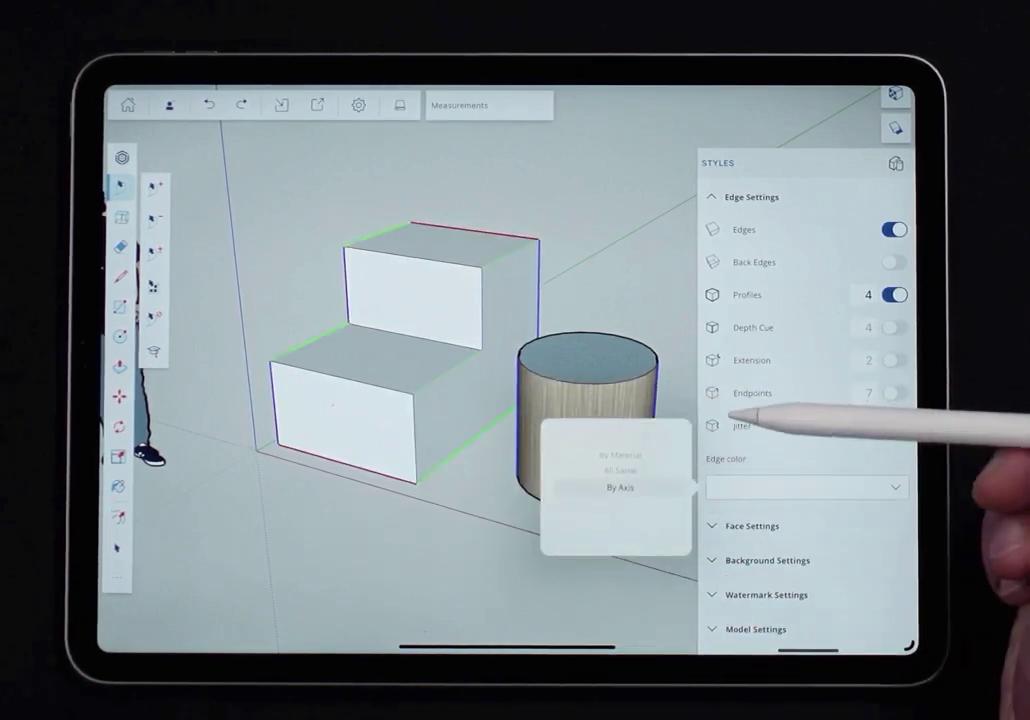
pyautogui.click(622, 487)
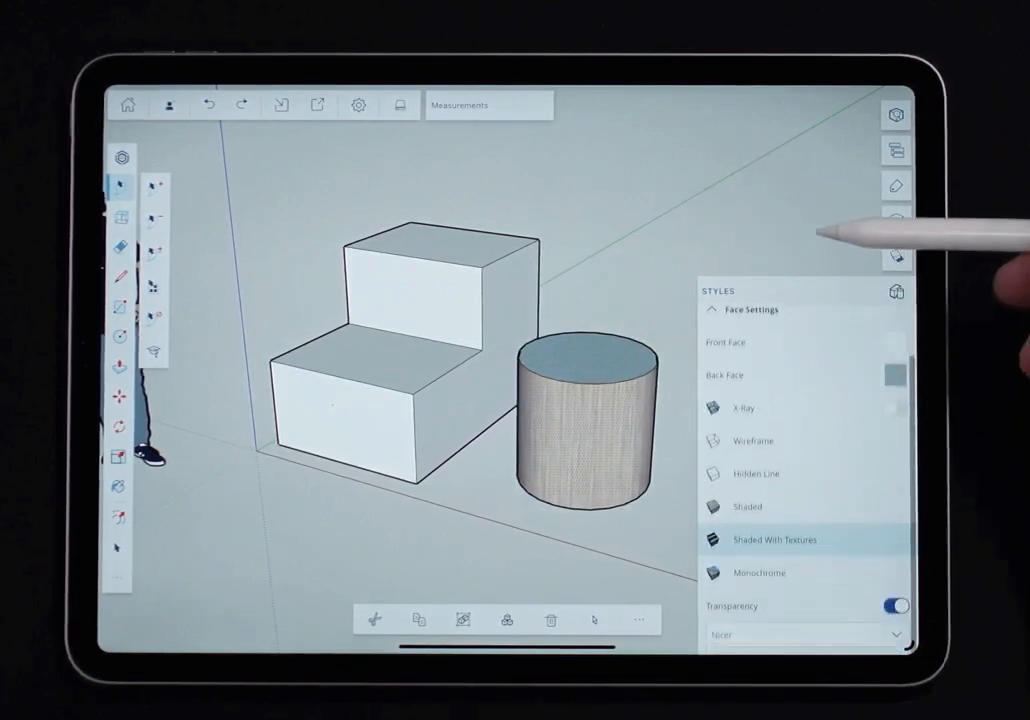
# - Cycle face styles through Wireframe, Hidden Line and Shaded, ending on Shaded with Textures
pyautogui.scroll(-3)
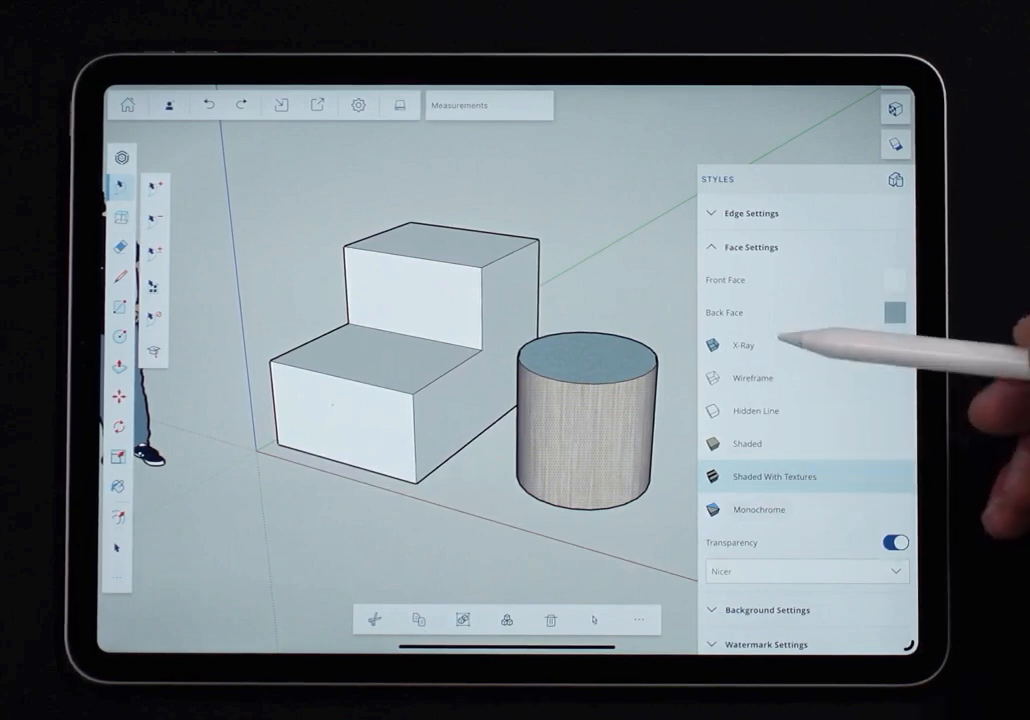
pyautogui.click(753, 378)
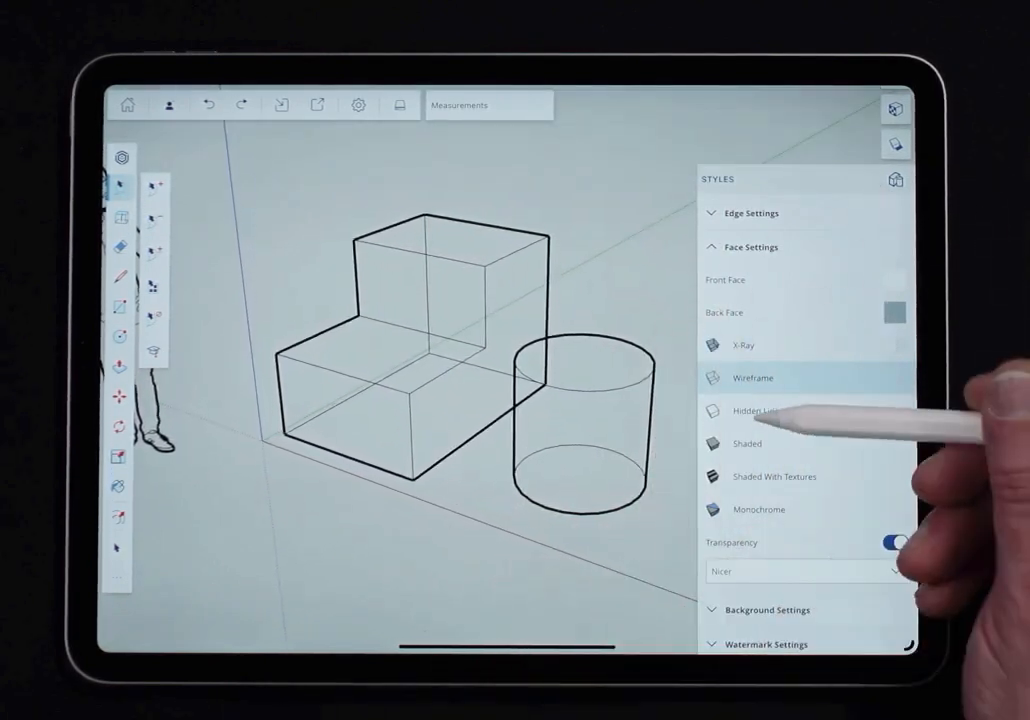
pyautogui.click(756, 411)
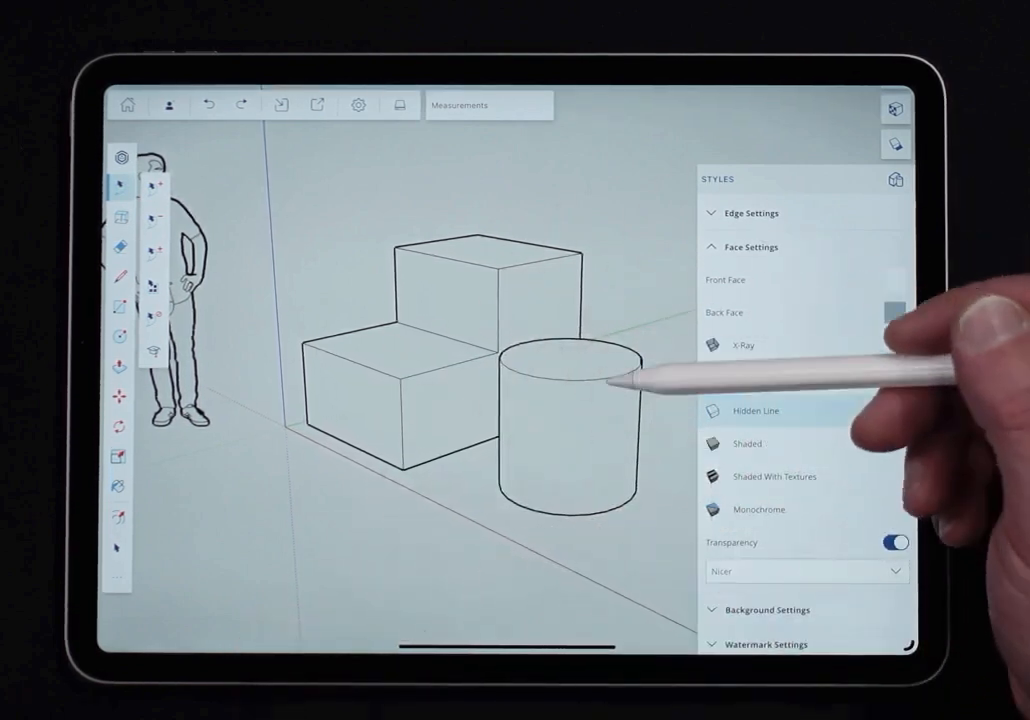
pyautogui.click(747, 443)
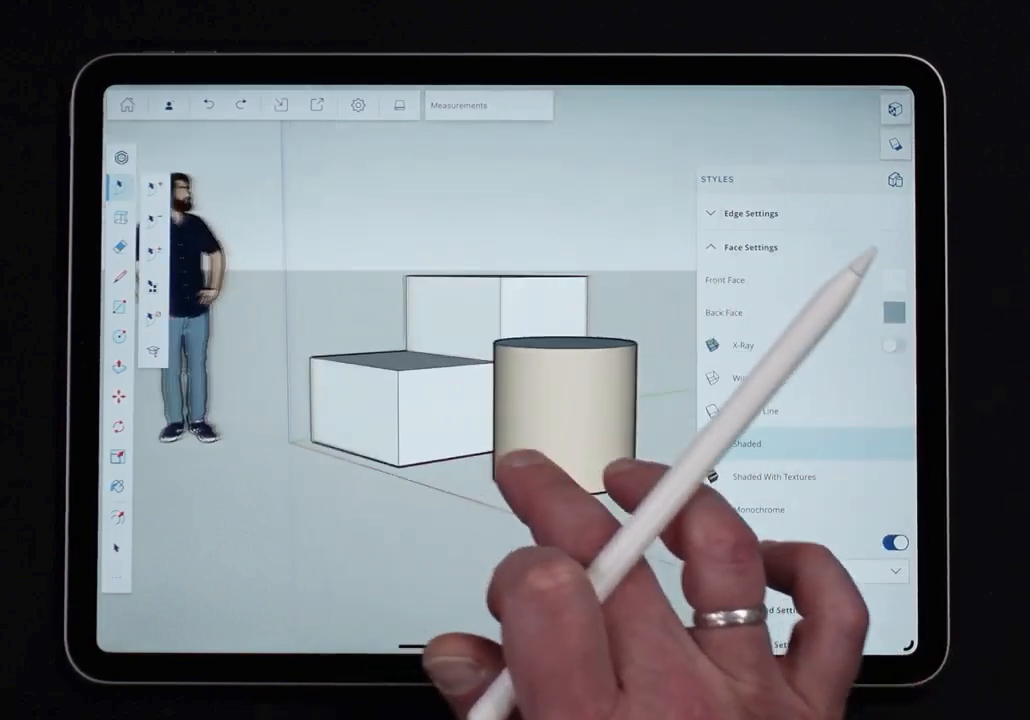
pyautogui.click(746, 443)
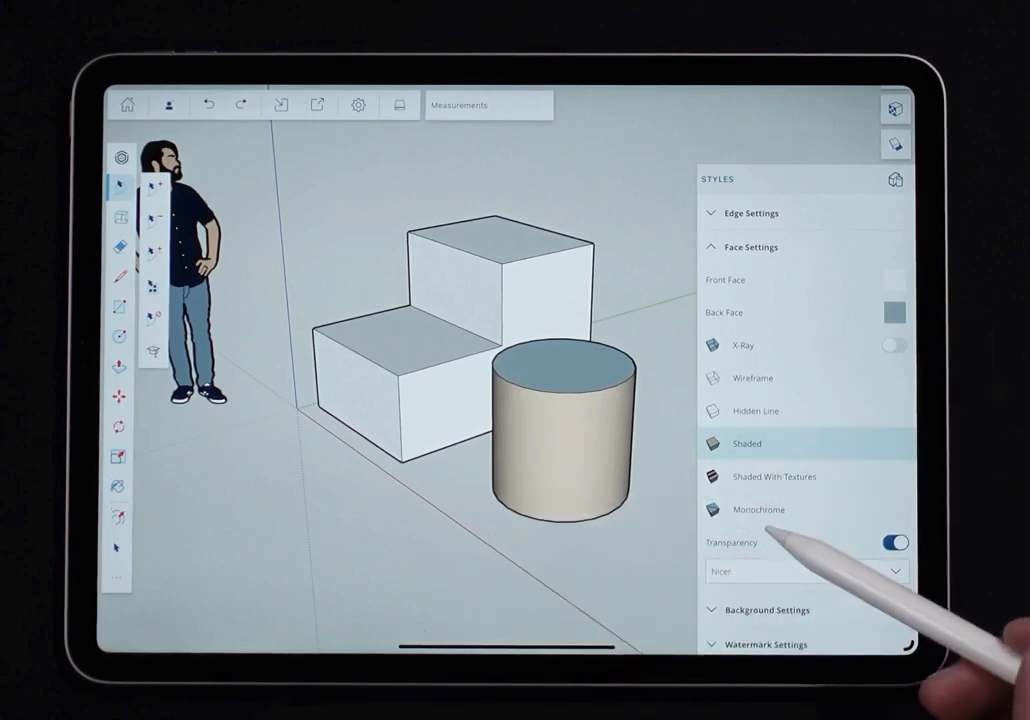
pyautogui.click(759, 509)
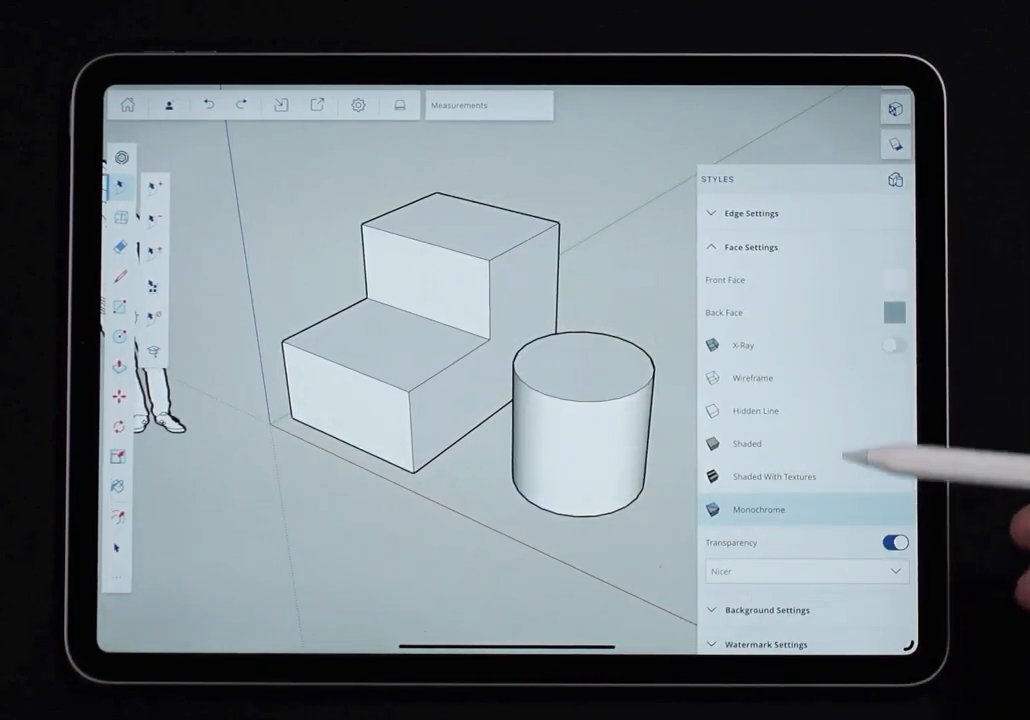
pyautogui.click(775, 476)
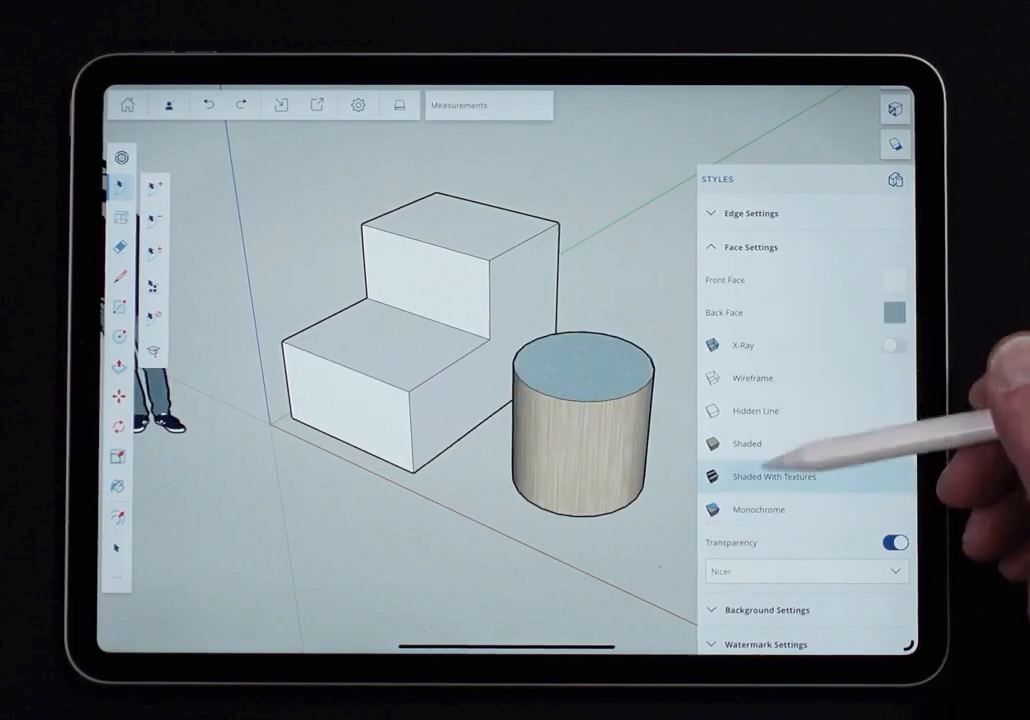
# - Enable X-Ray and keep transparency quality at Nicer
pyautogui.click(893, 345)
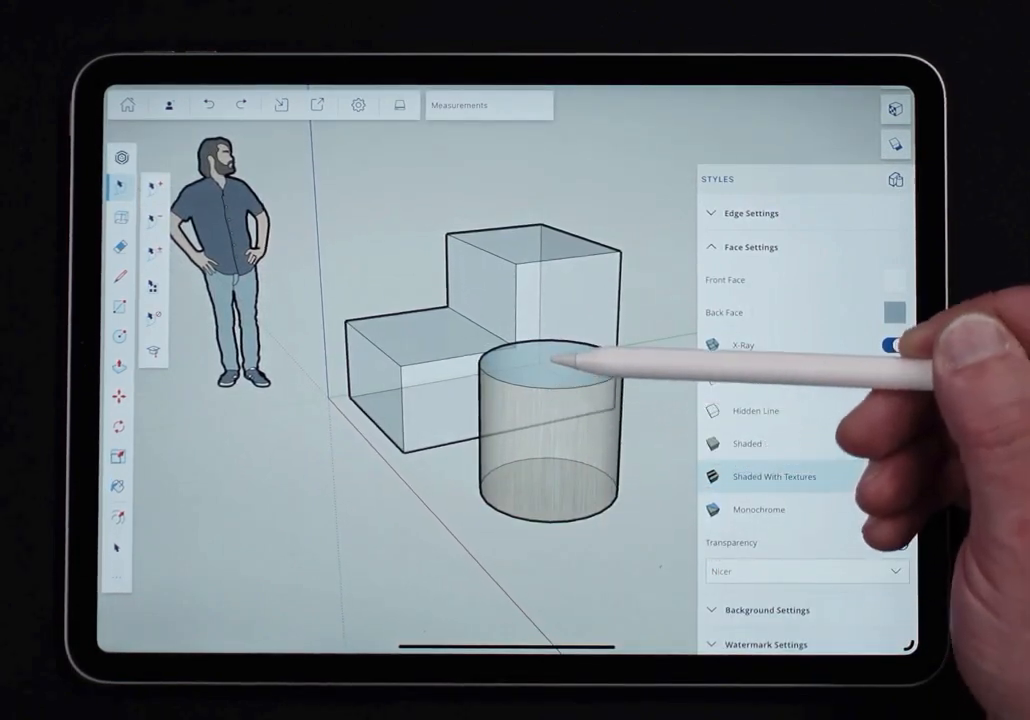
pyautogui.click(894, 345)
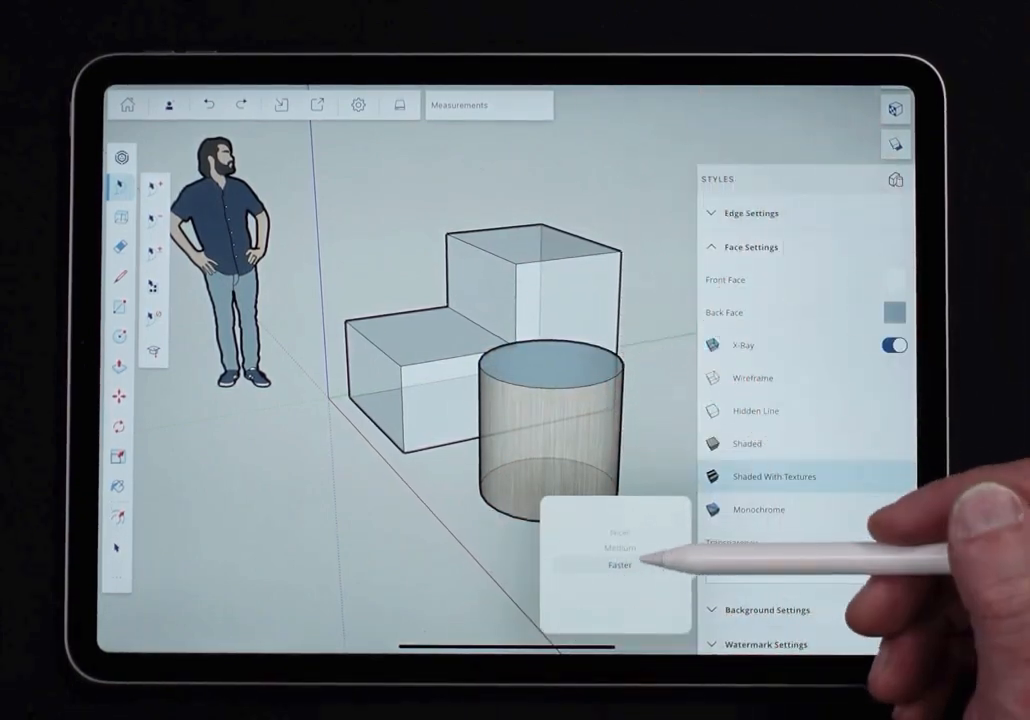
pyautogui.click(618, 565)
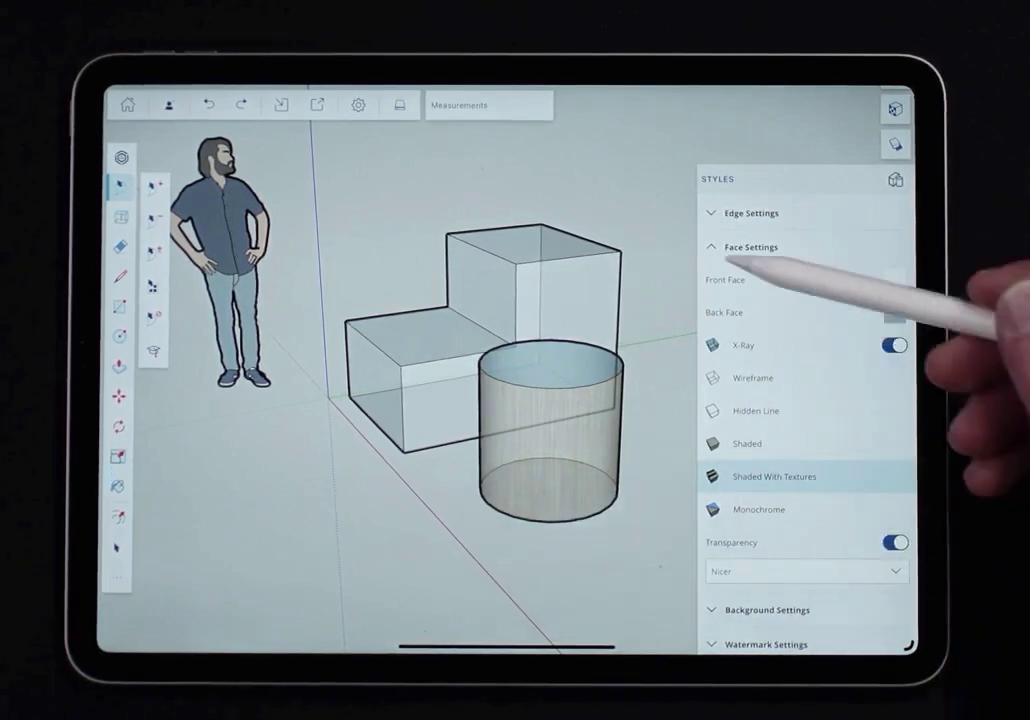
# - Collapse Face Settings, expand Background Settings, and start editing the Background colour
pyautogui.click(751, 247)
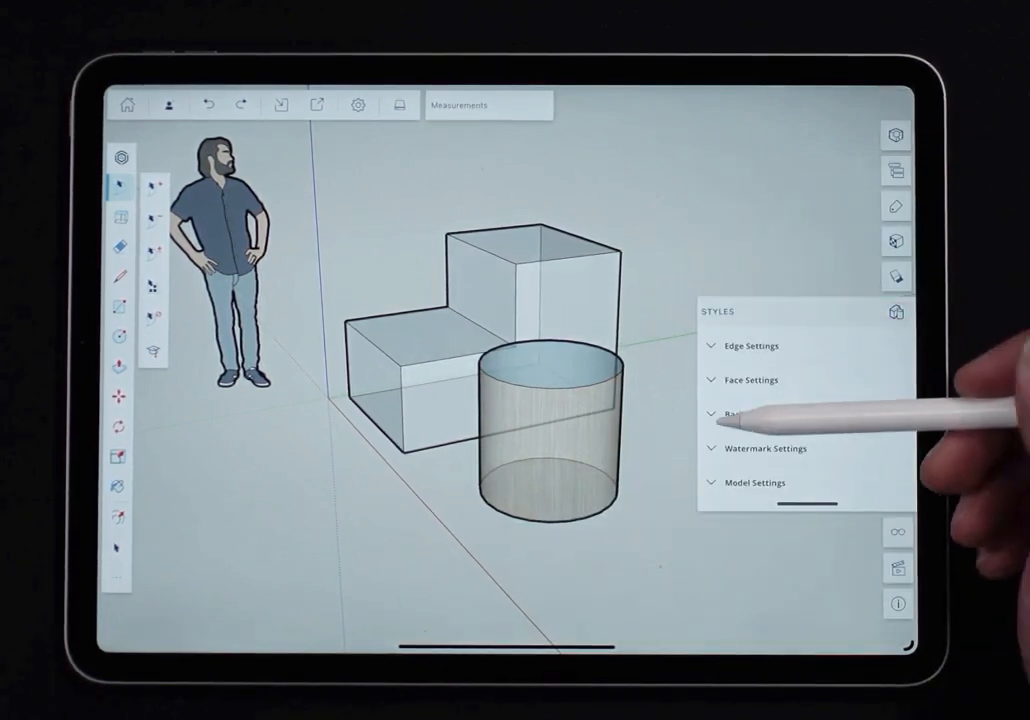
pyautogui.click(767, 413)
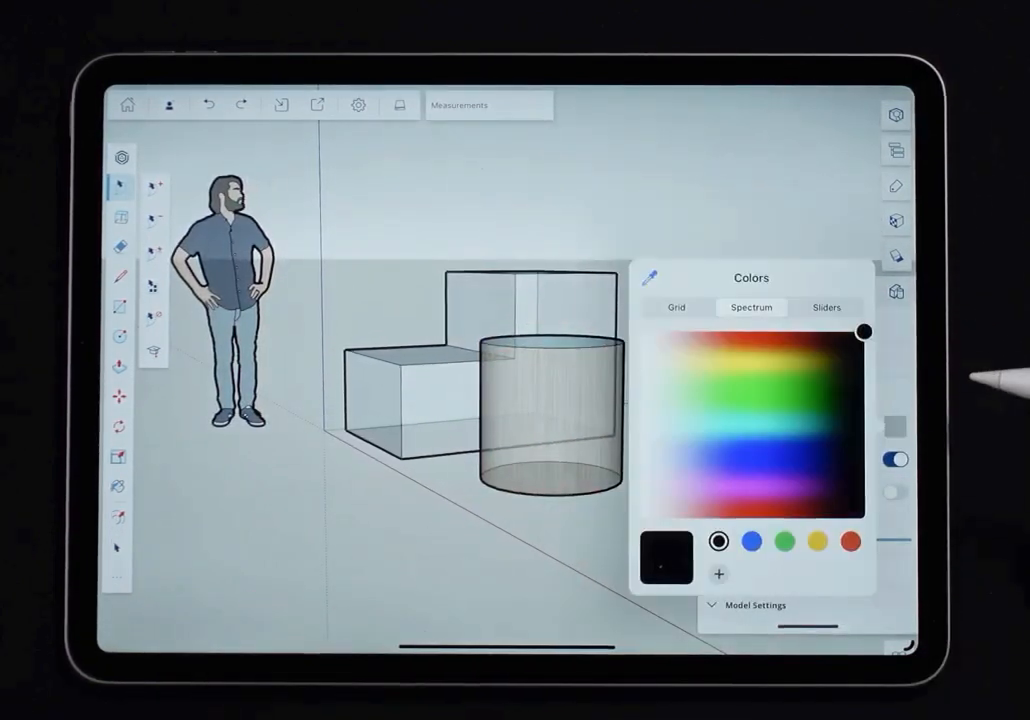
pyautogui.click(730, 345)
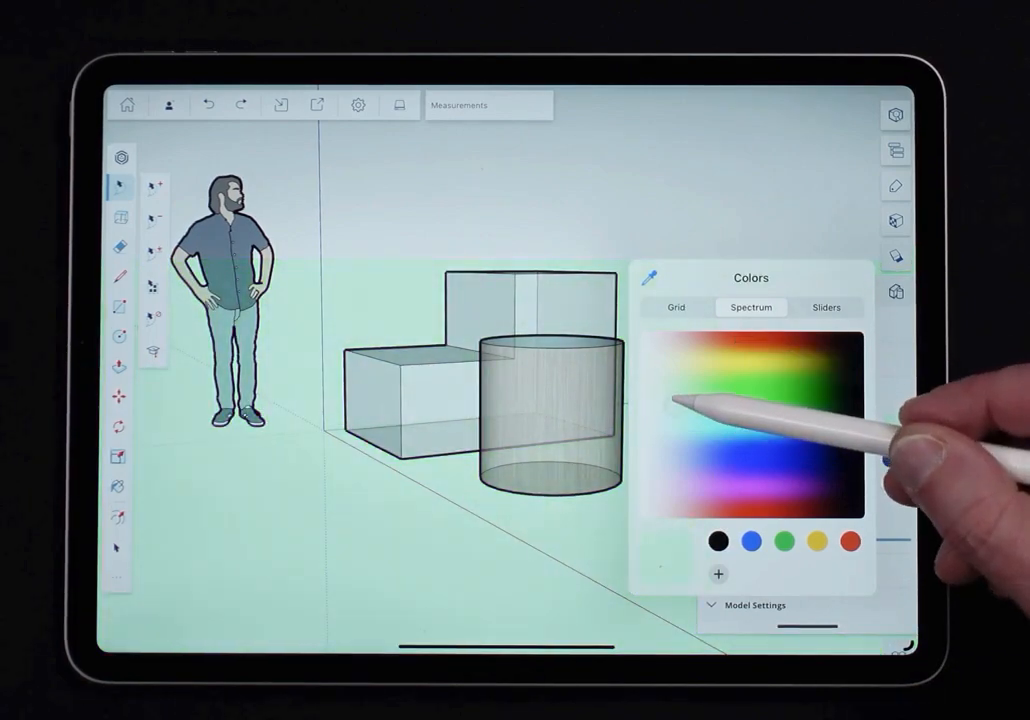
# - Try several greens on the spectrum, then pick ochre brown from the colour grid
pyautogui.click(700, 420)
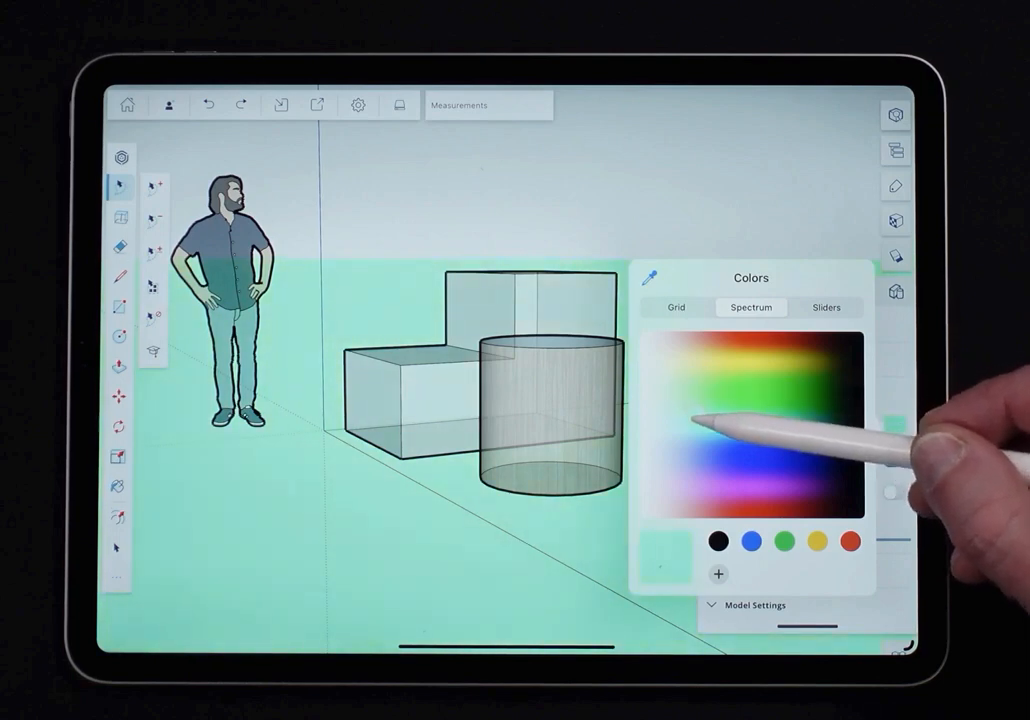
pyautogui.click(720, 385)
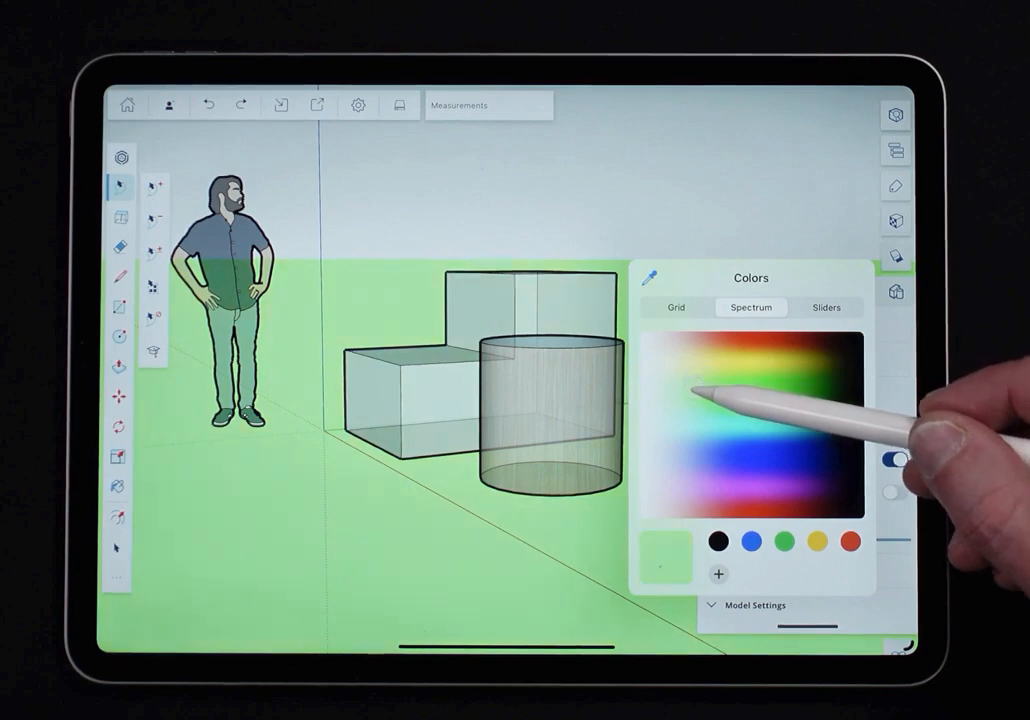
pyautogui.click(676, 307)
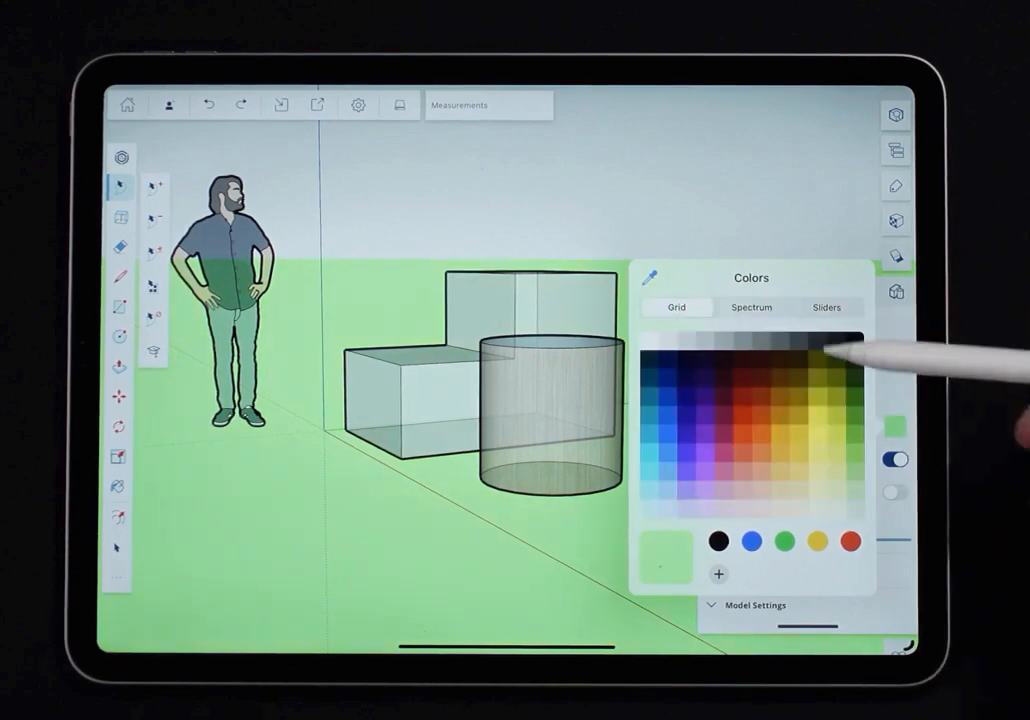
pyautogui.click(802, 357)
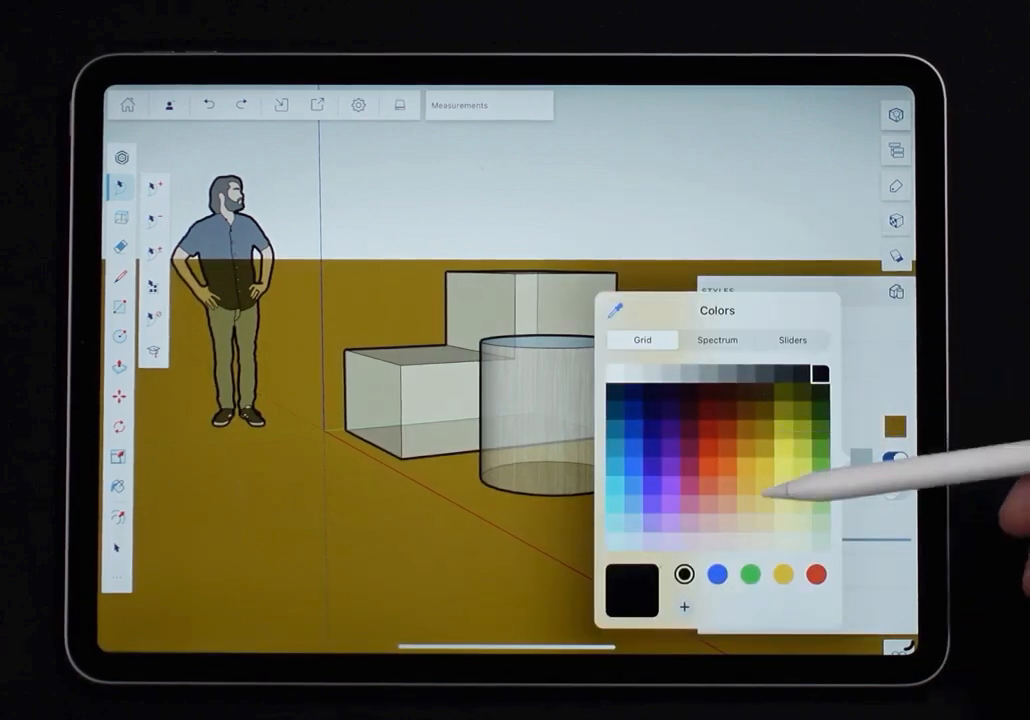
pyautogui.click(628, 444)
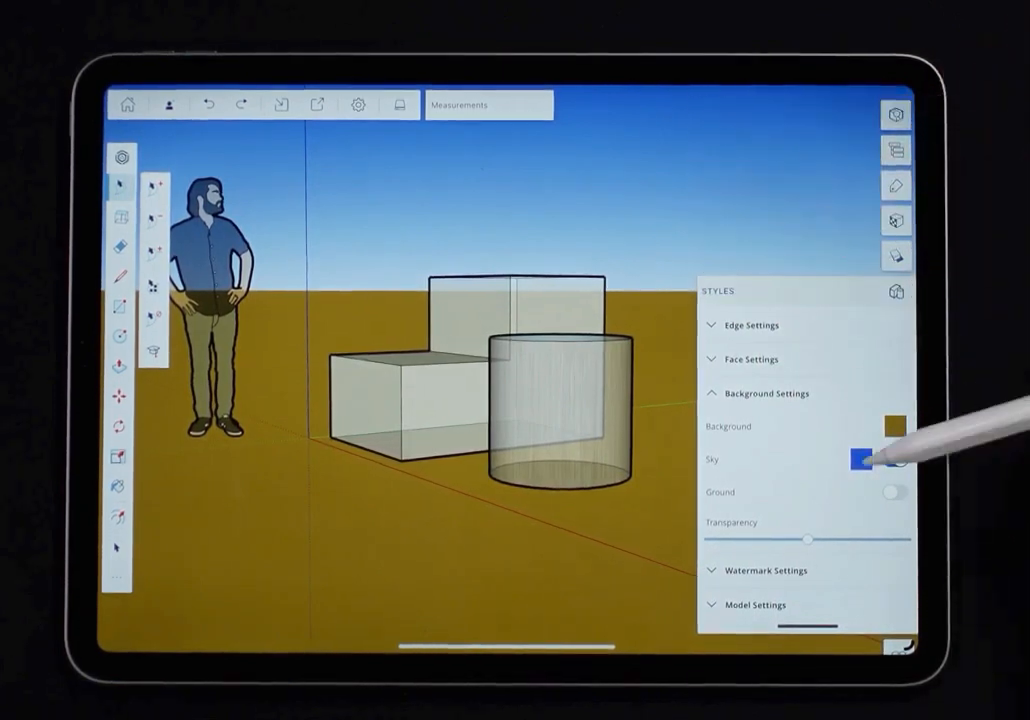
# - Turn on the pale grey Ground plane in Background Settings
pyautogui.click(895, 459)
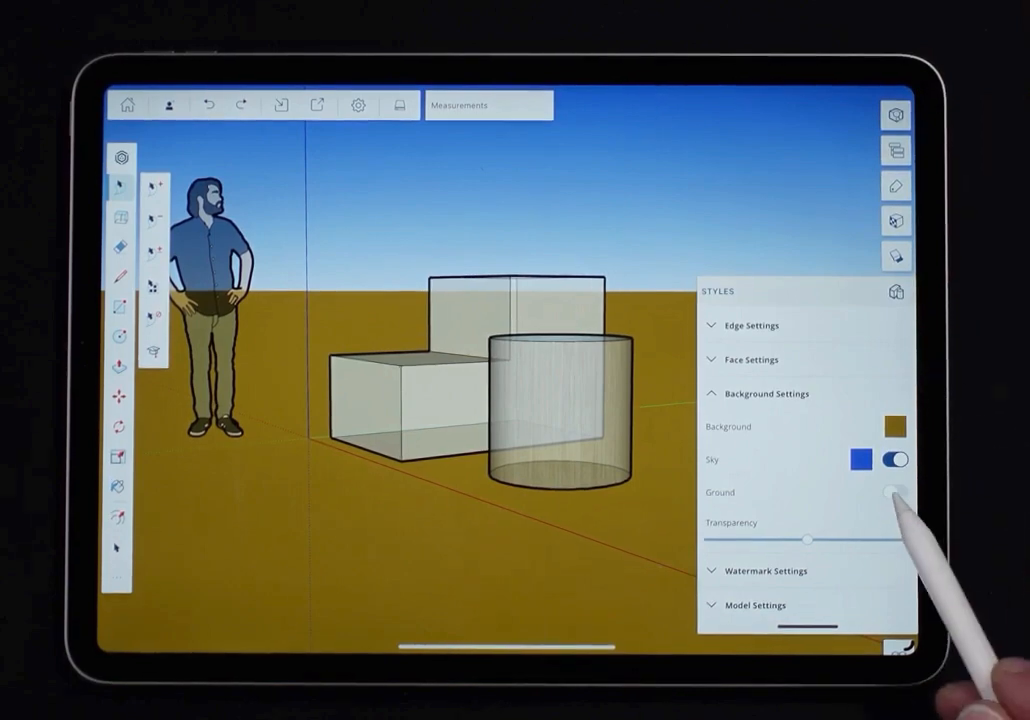
pyautogui.click(894, 491)
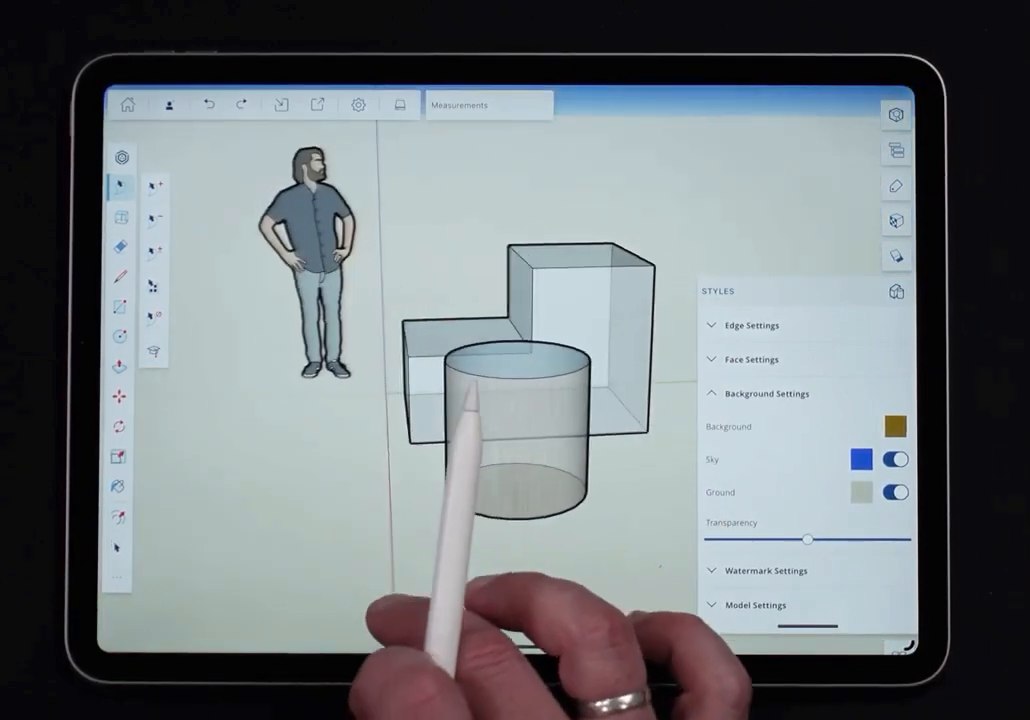
pyautogui.click(895, 492)
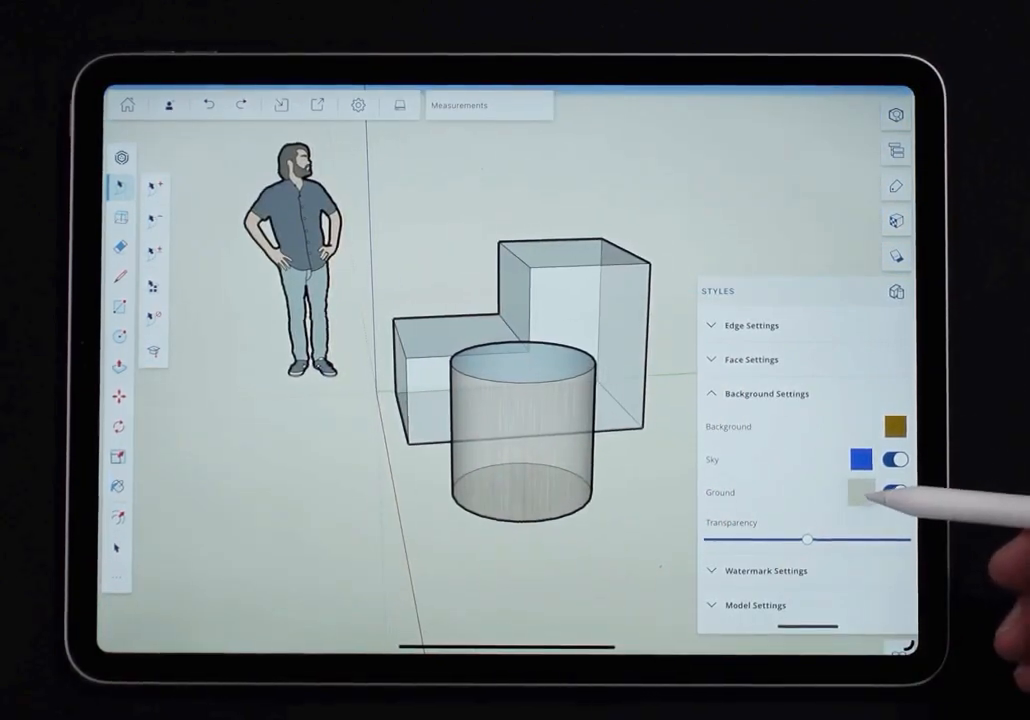
pyautogui.click(896, 491)
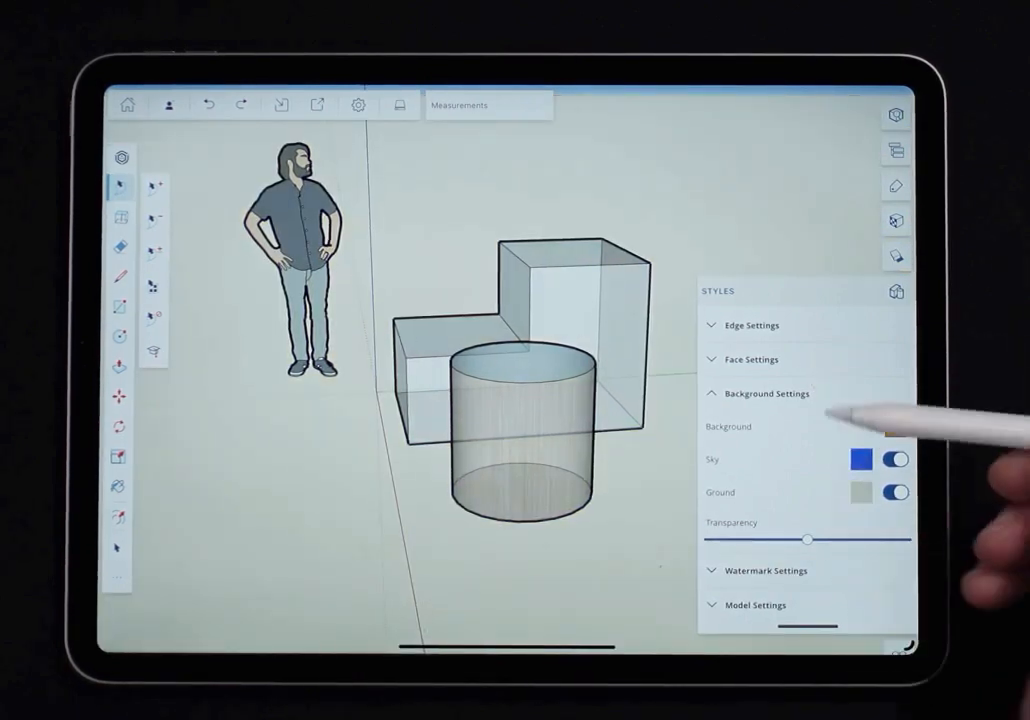
# - Reopen Face Settings, switch X-Ray off, and collapse Background Settings
pyautogui.click(752, 359)
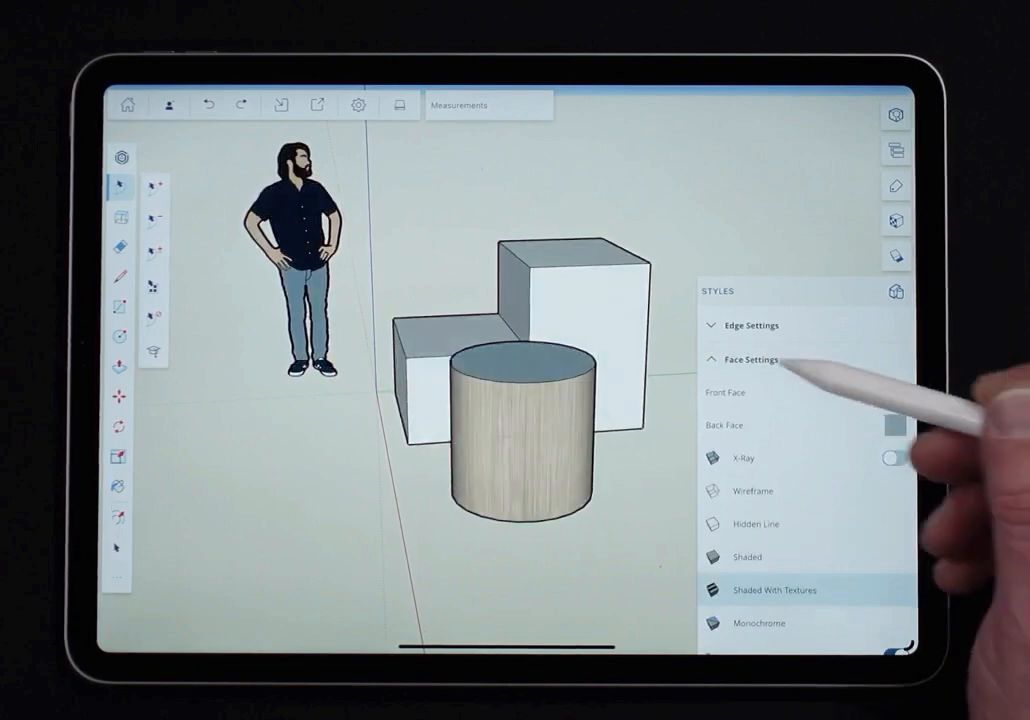
pyautogui.click(754, 359)
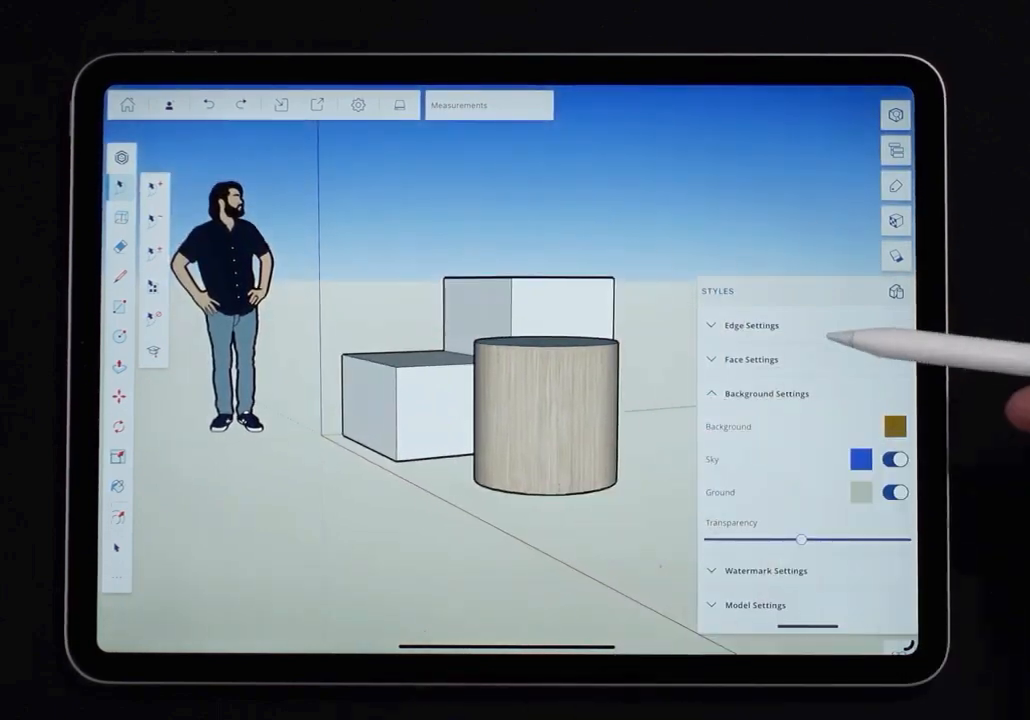
pyautogui.click(766, 393)
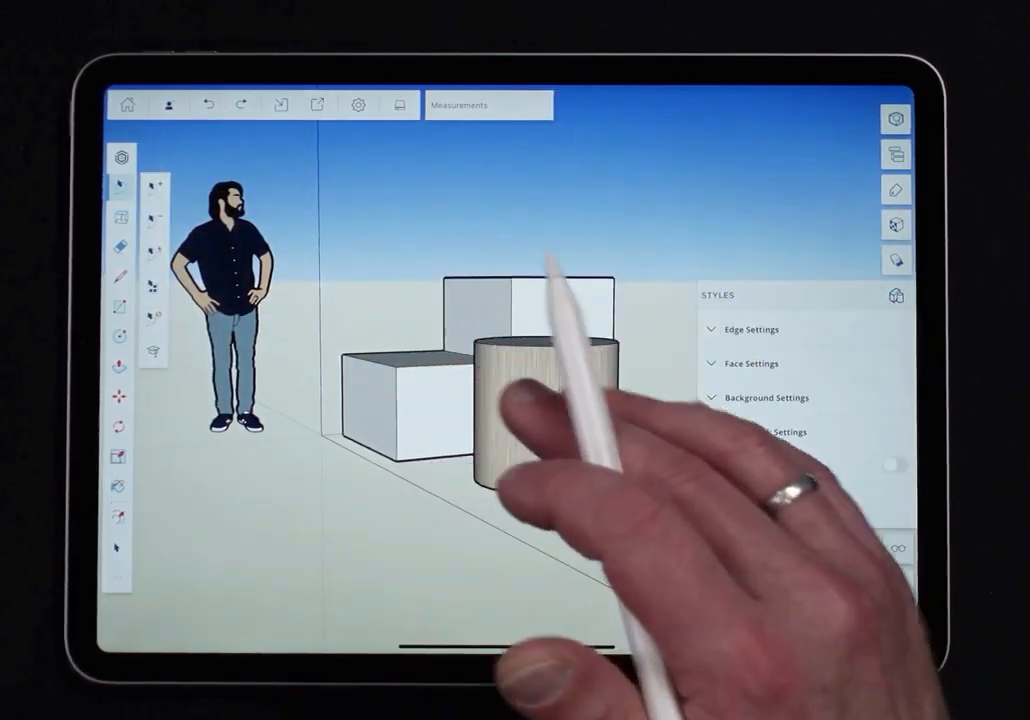
# - In Model Settings, turn Hidden Geometry off, hide the figure, and leave Hidden Objects off
pyautogui.click(765, 431)
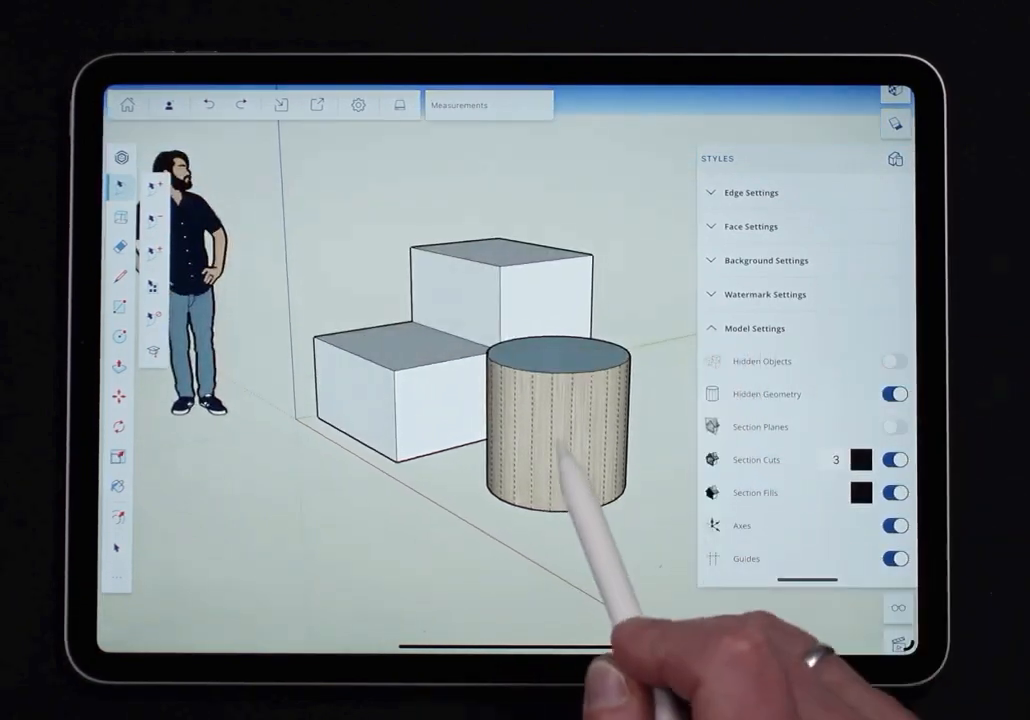
pyautogui.click(895, 393)
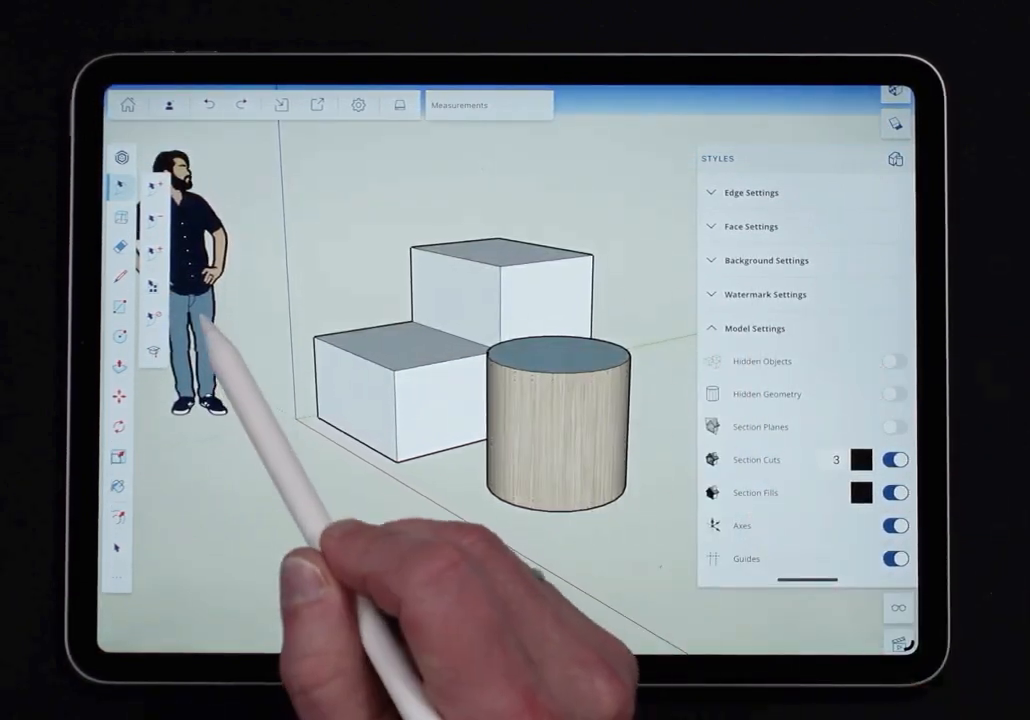
pyautogui.click(190, 300)
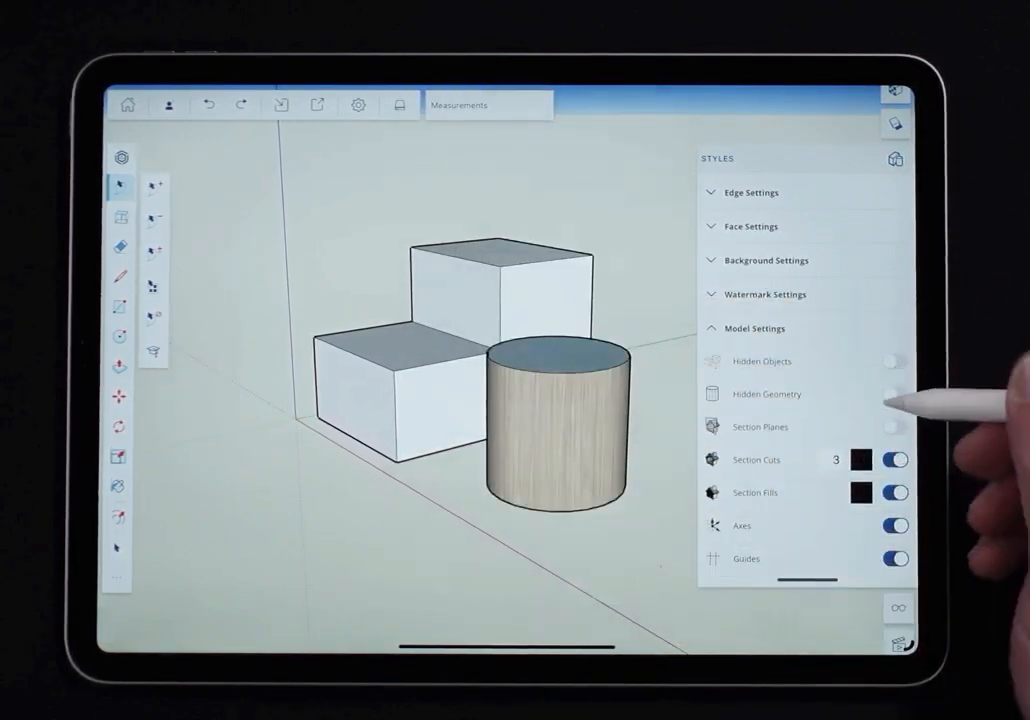
pyautogui.click(894, 361)
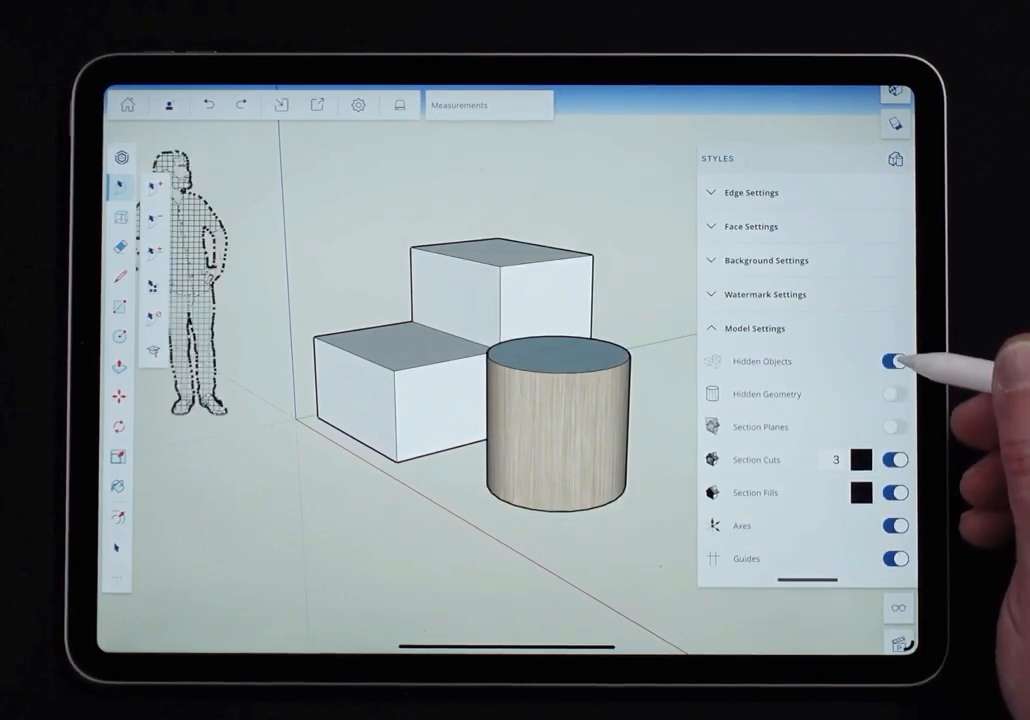
pyautogui.click(895, 361)
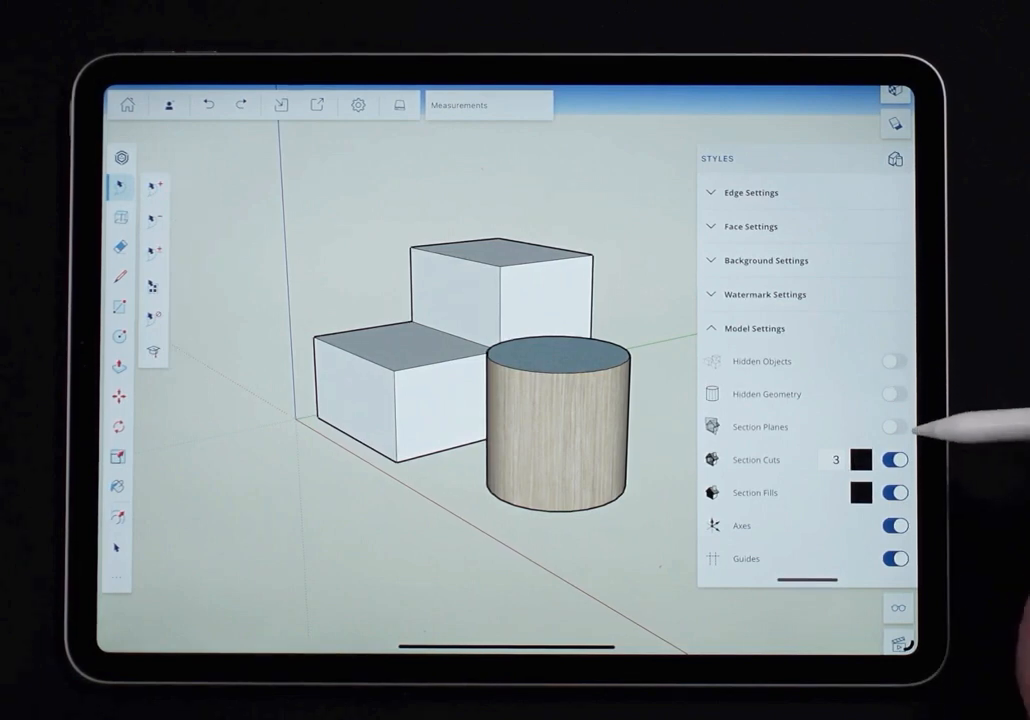